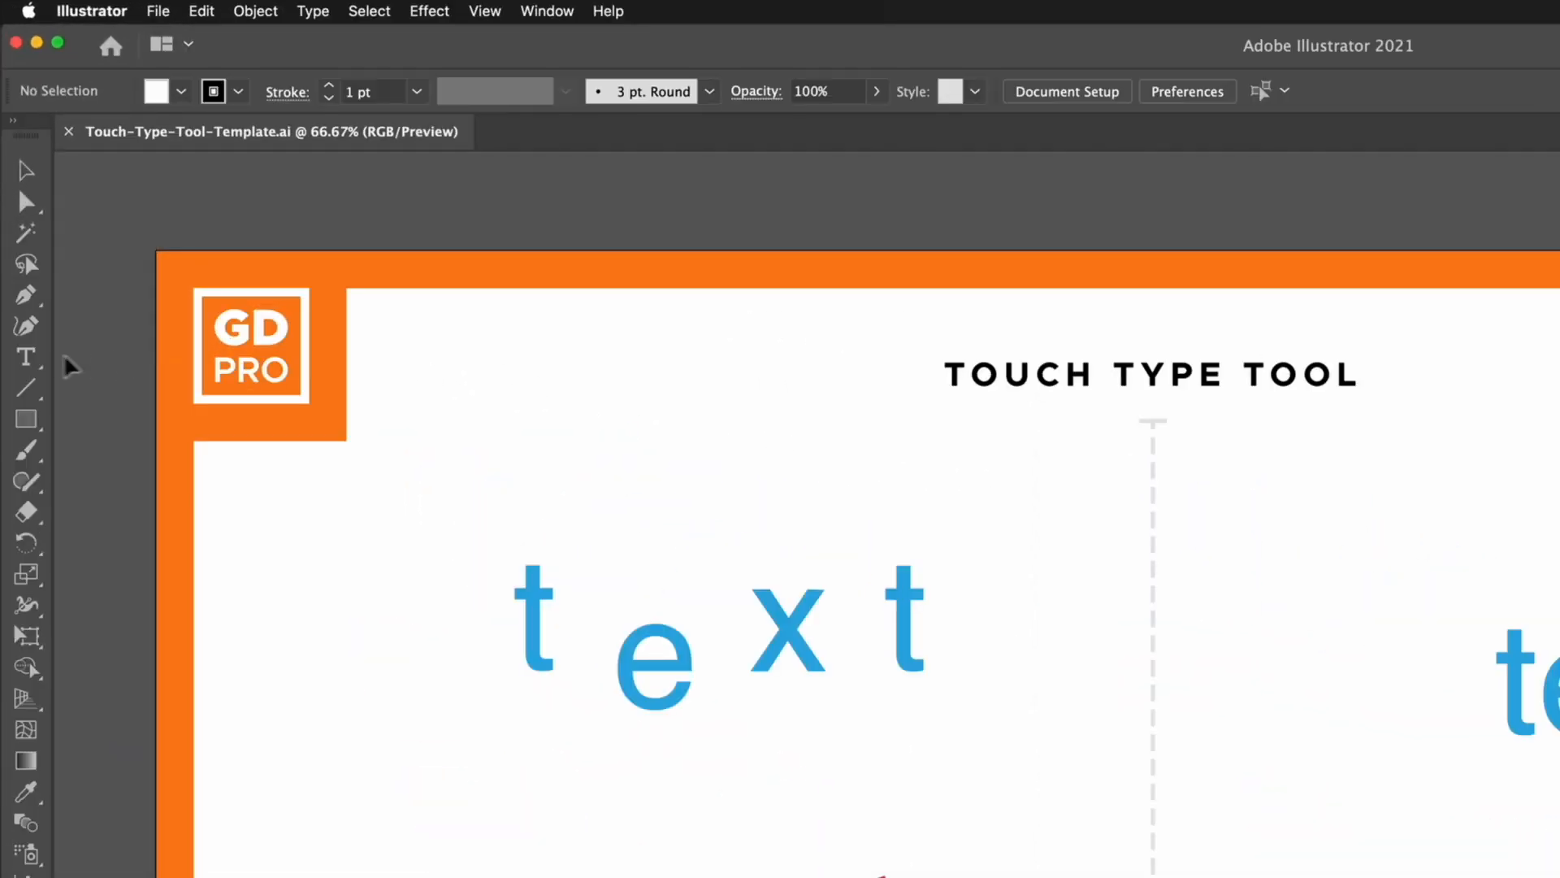
Step: Choose the Touch Type Tool from the Type Tool flyout
click(28, 356)
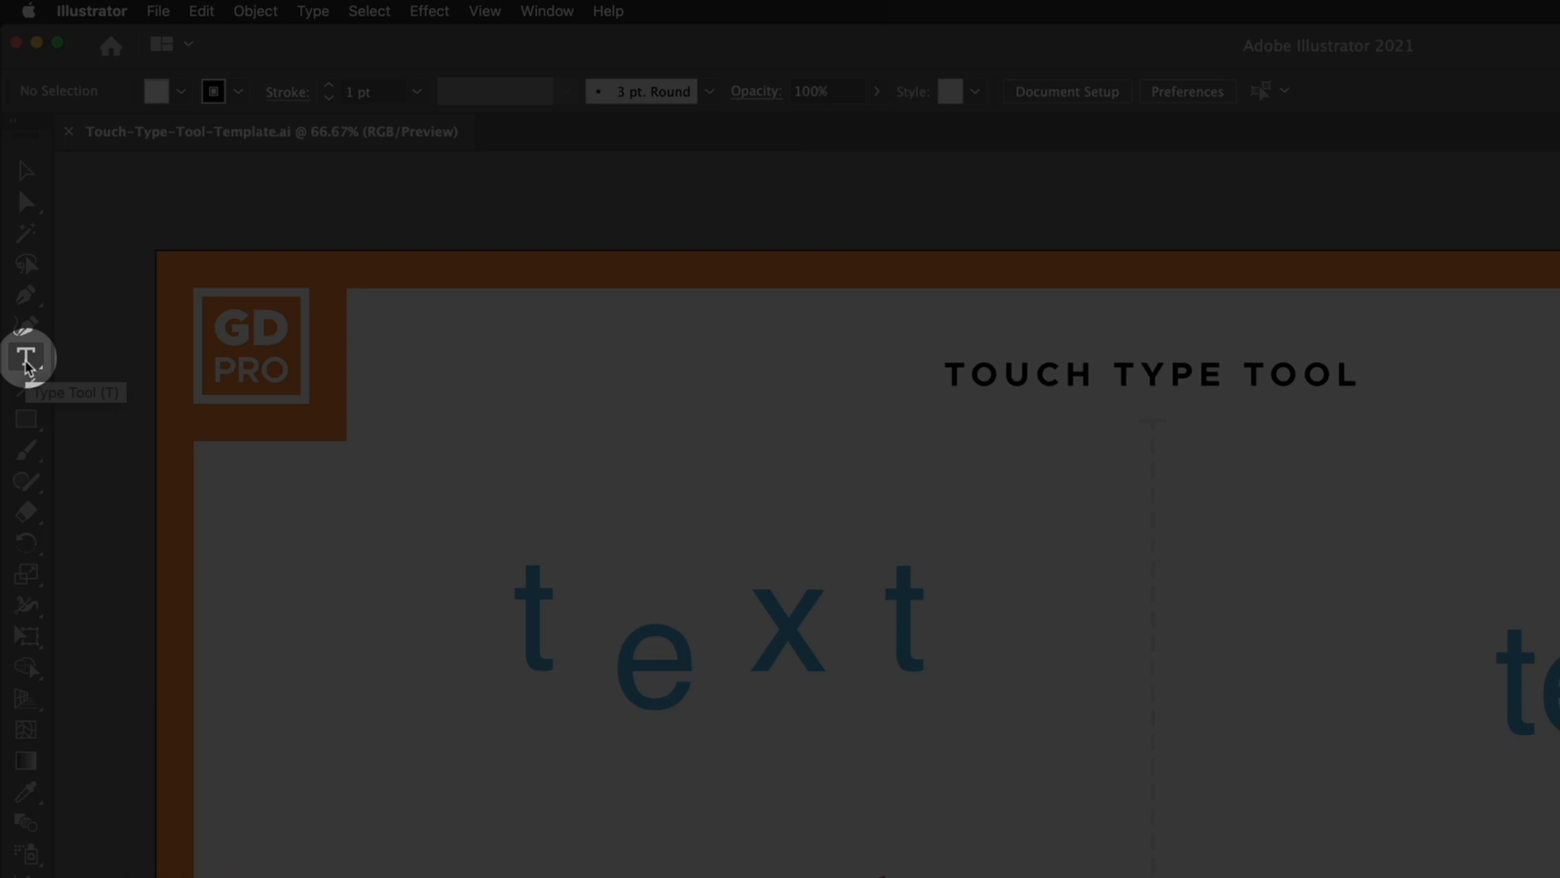
click(24, 356)
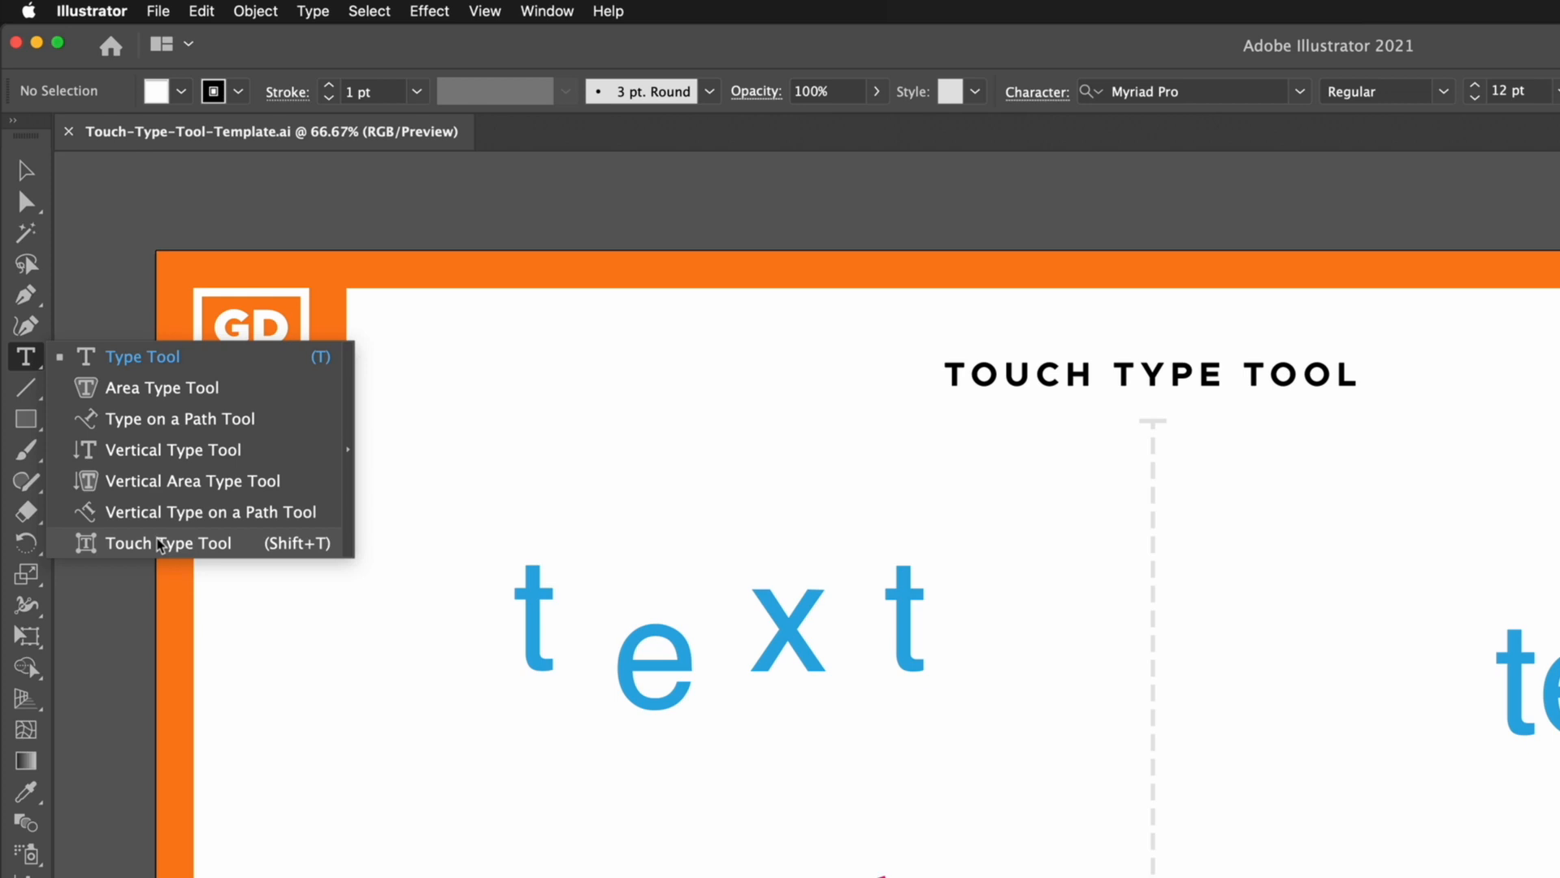
click(167, 543)
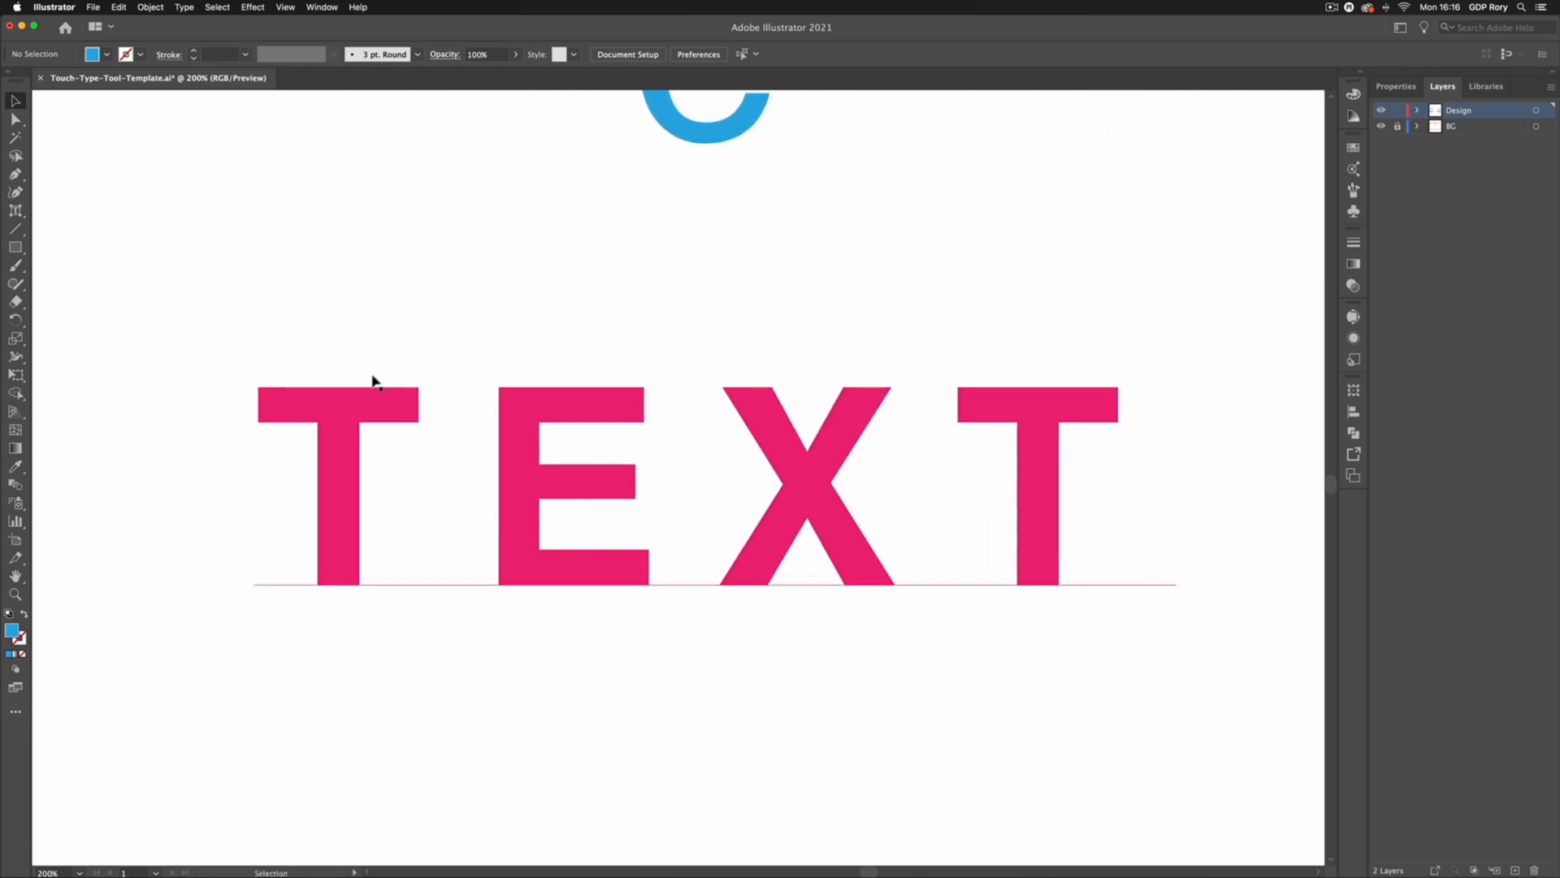
Step: Shrink the final T of pink TEXT, restore its size, then rotate it
click(15, 211)
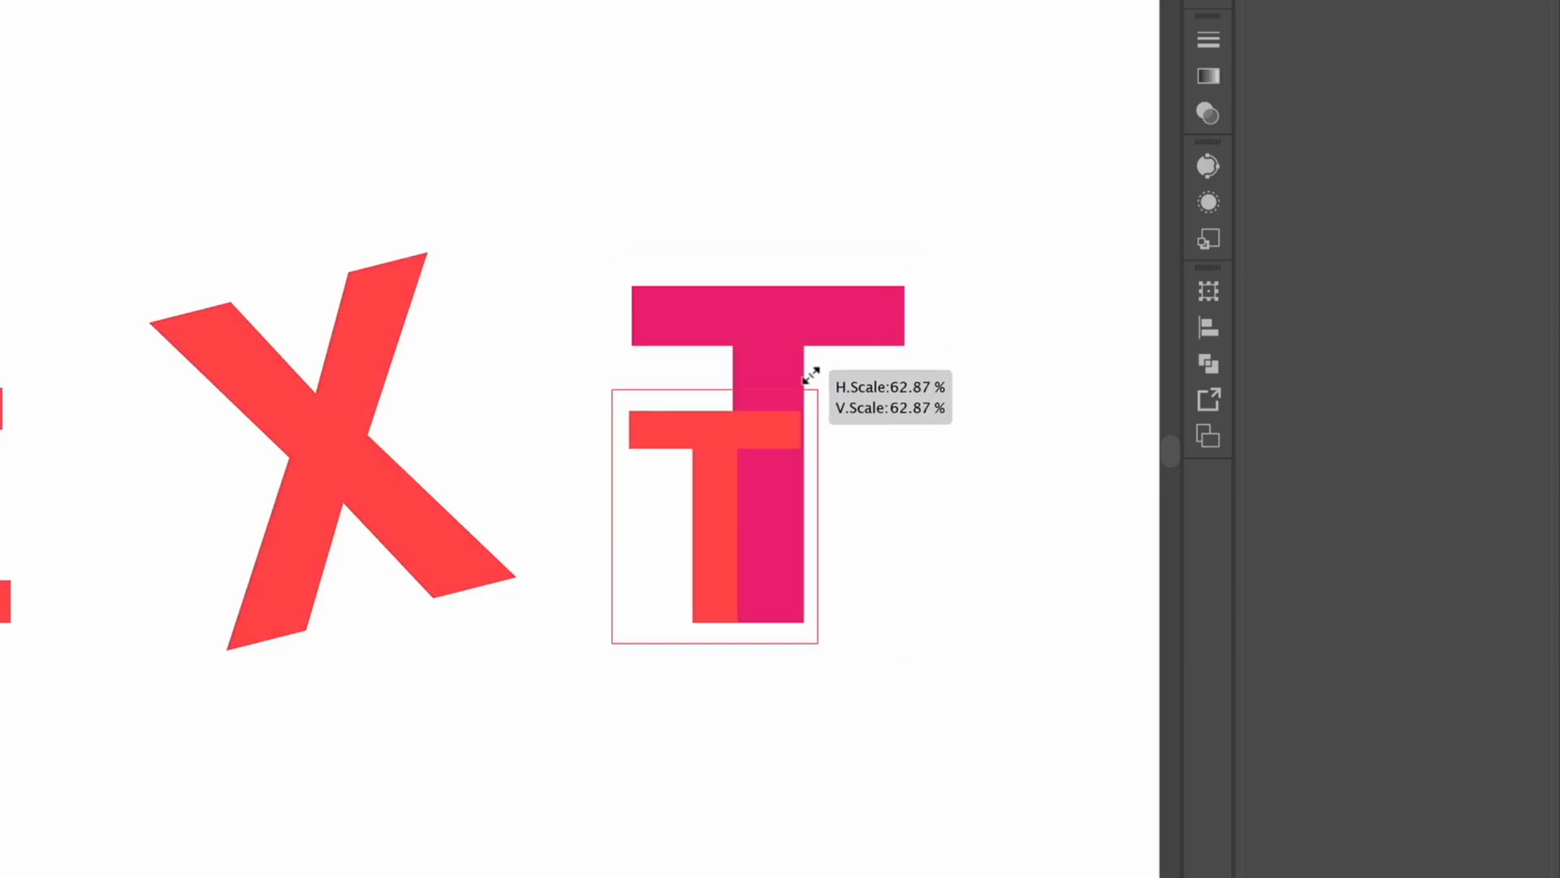
drag(814, 376, 874, 306)
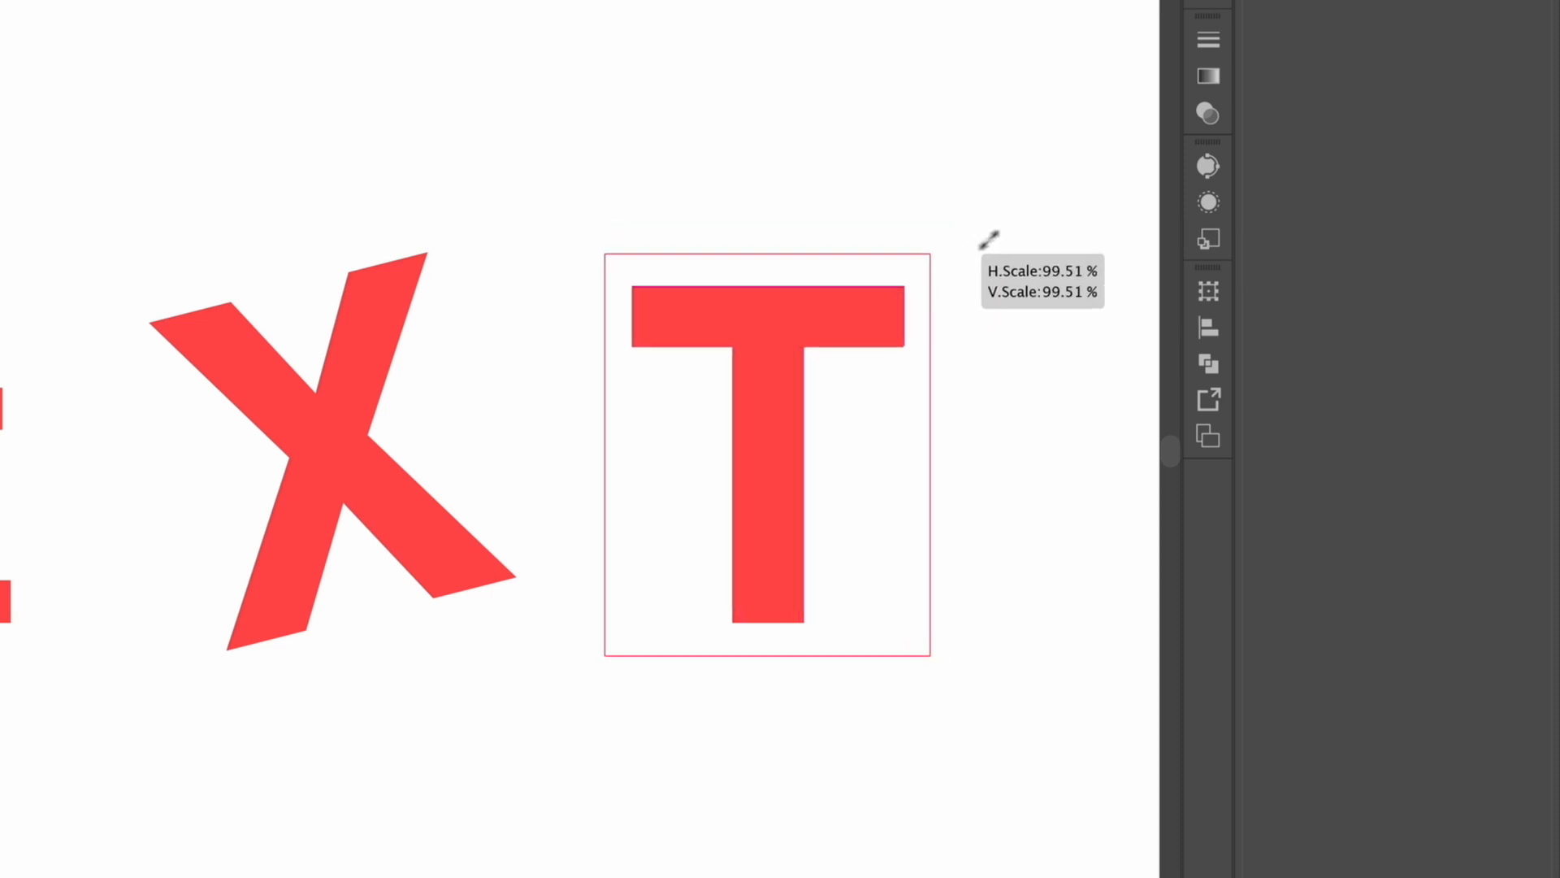
drag(985, 238, 980, 254)
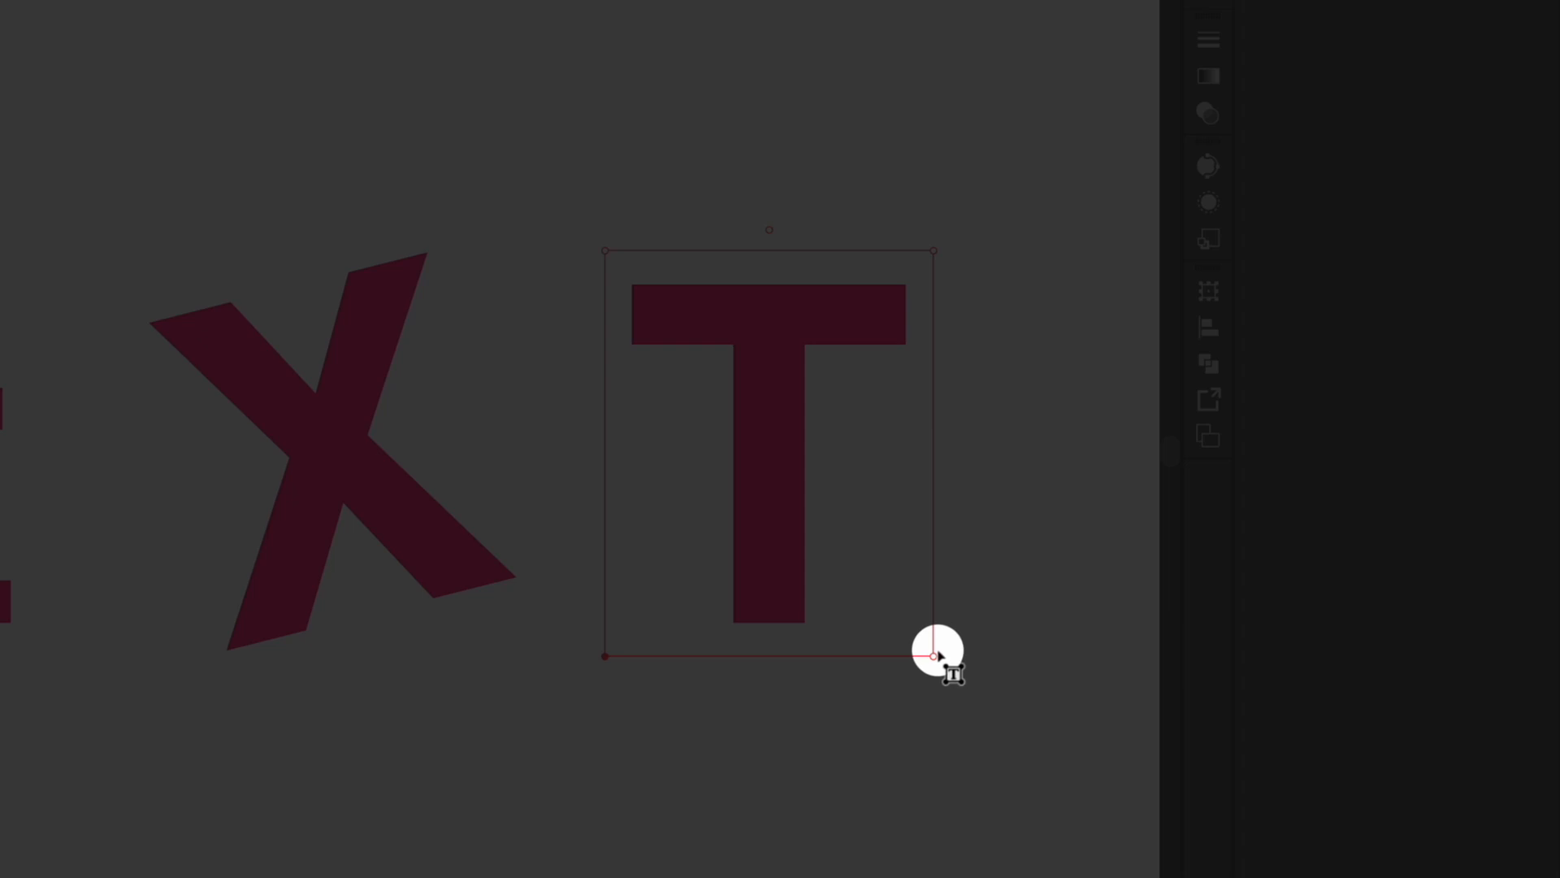
drag(935, 656, 961, 647)
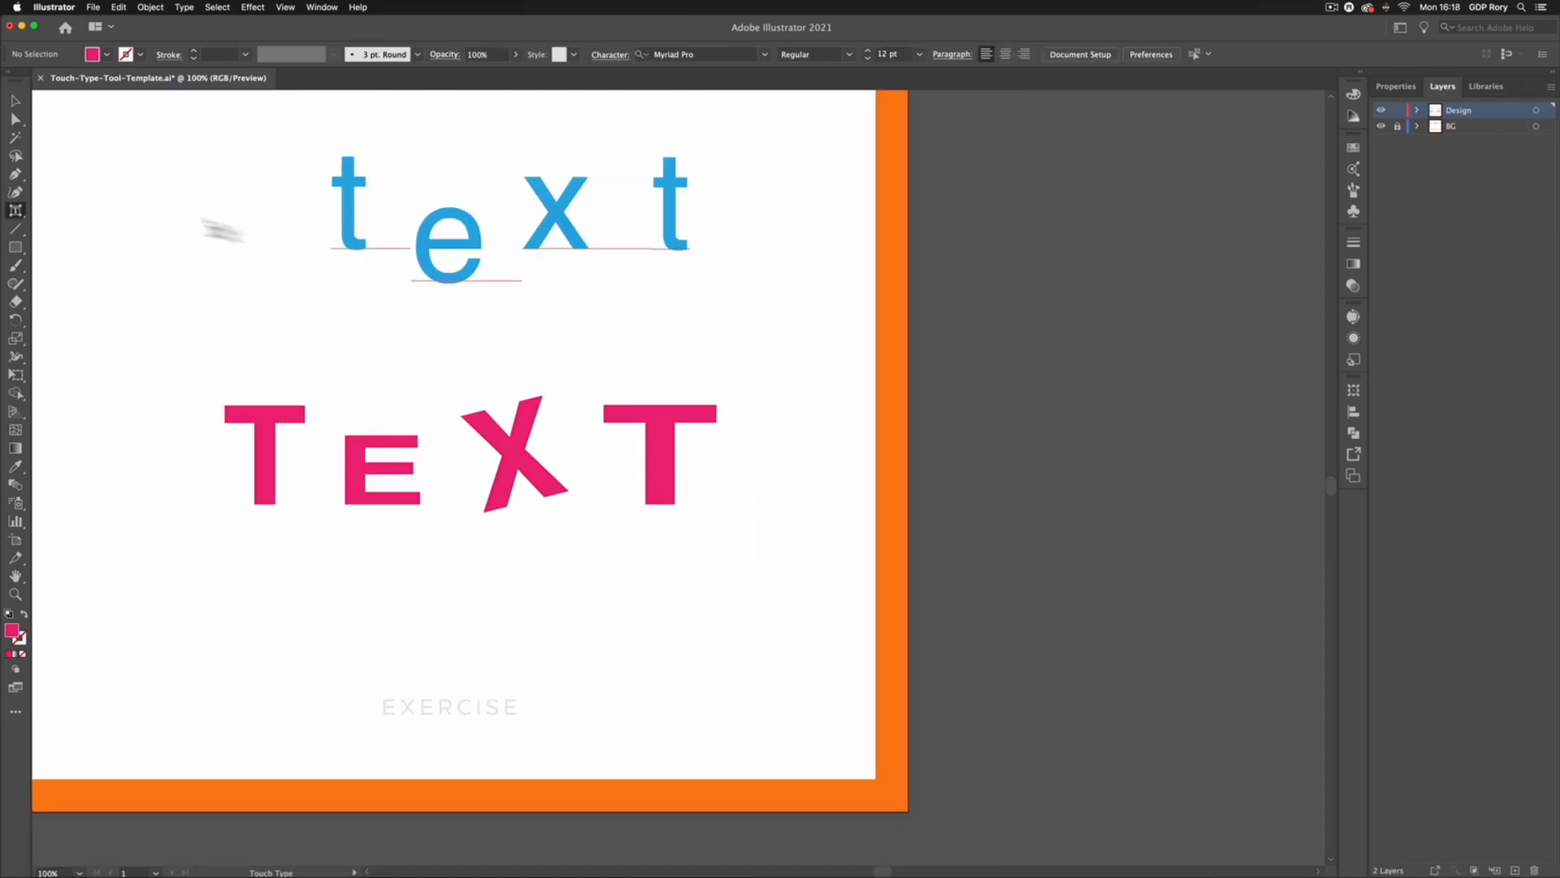
Step: Reveal the type tools flyout with both edited words in view
click(14, 211)
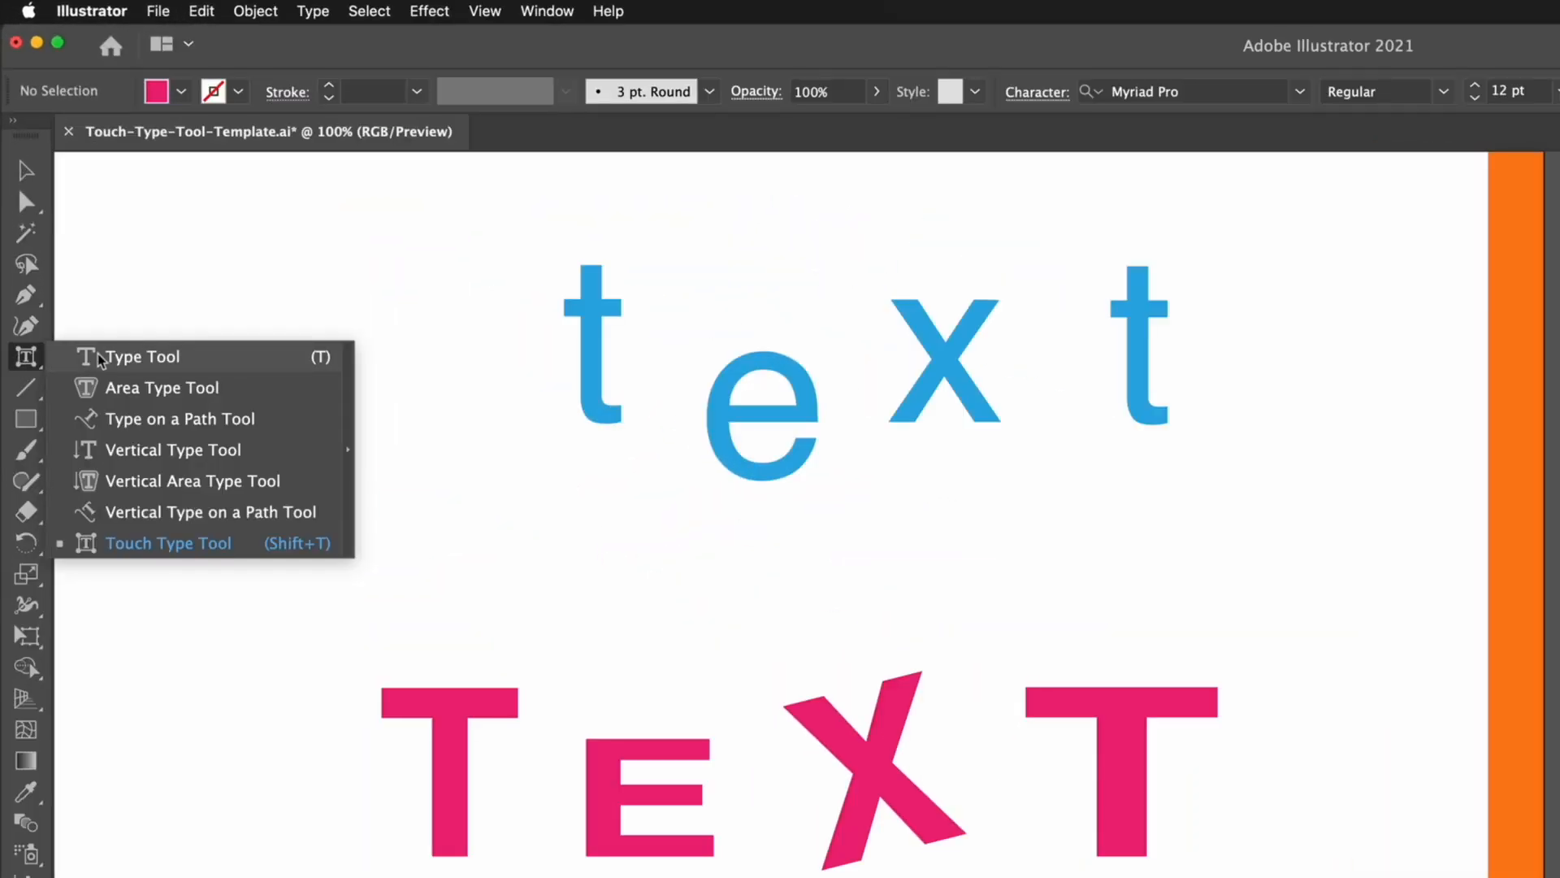